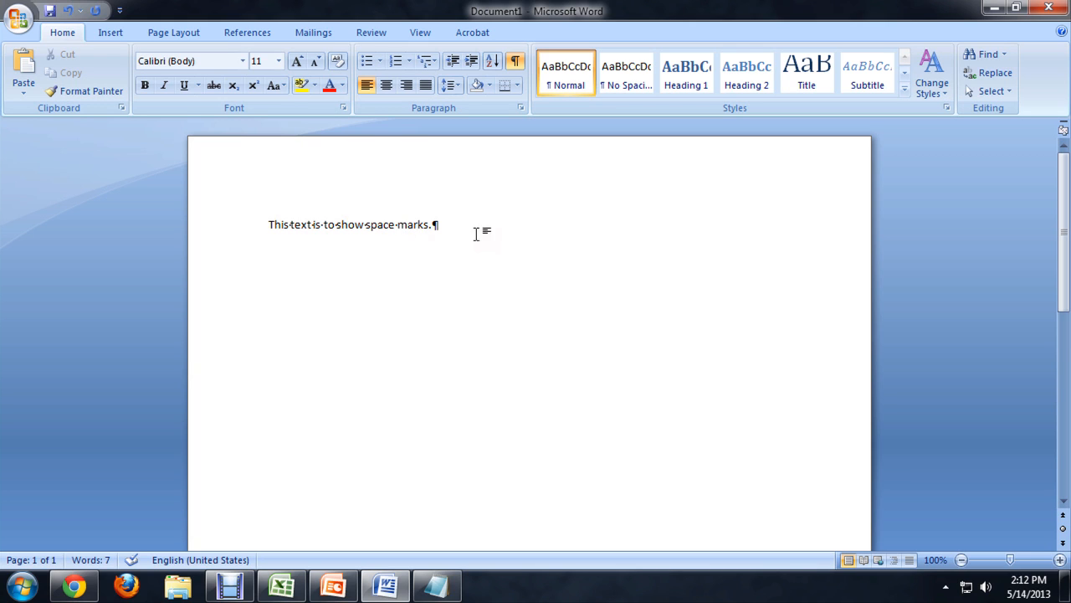
{"action": "mouse_move", "coordinate": [886, 420]}
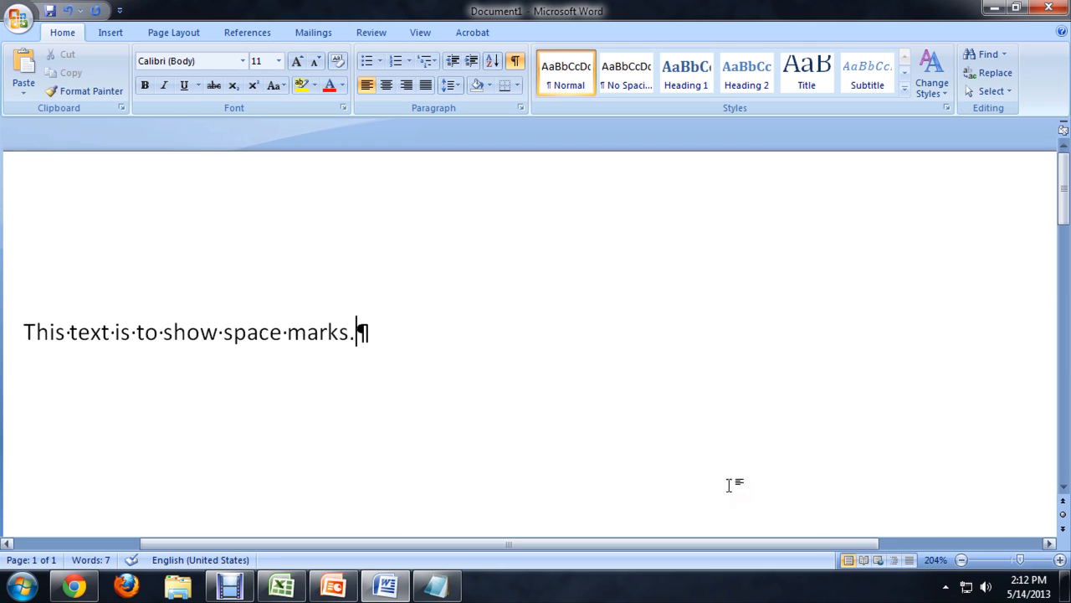
{"action": "mouse_move", "coordinate": [201, 335]}
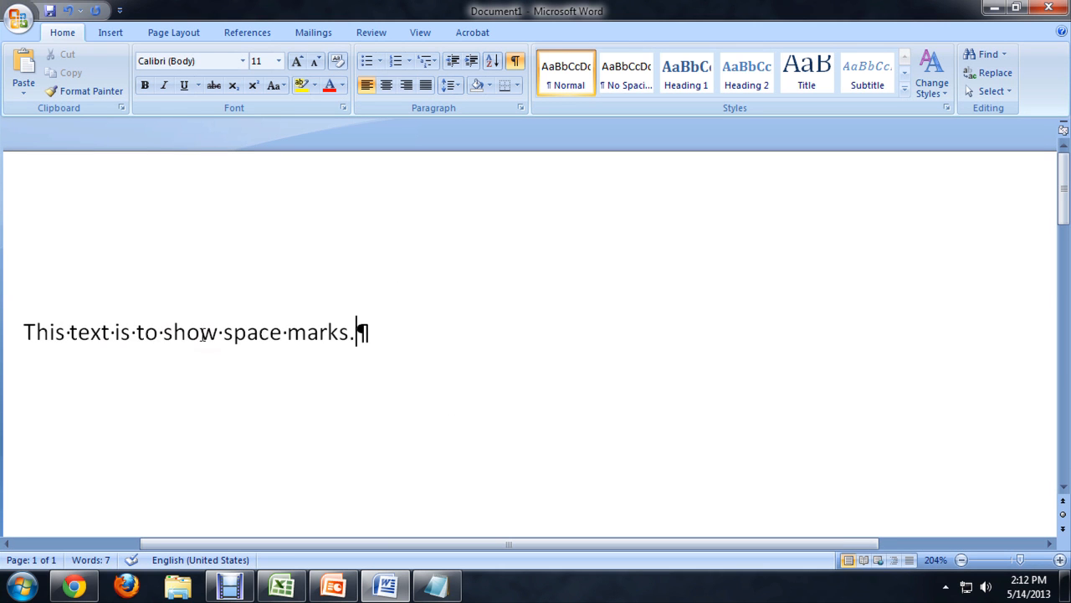
{"action": "mouse_move", "coordinate": [181, 206]}
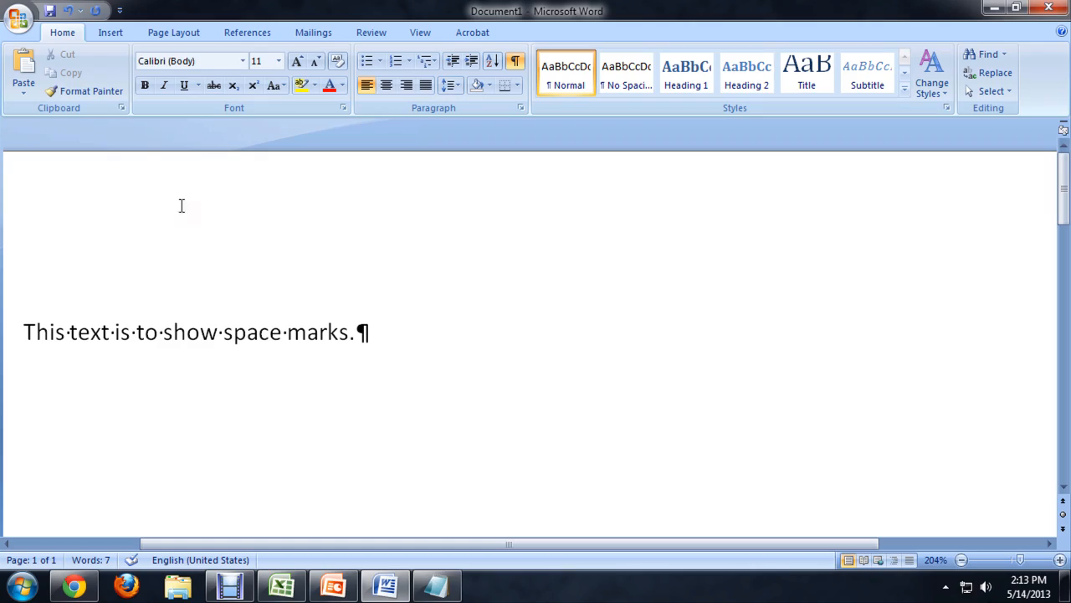
{"action": "mouse_move", "coordinate": [397, 170]}
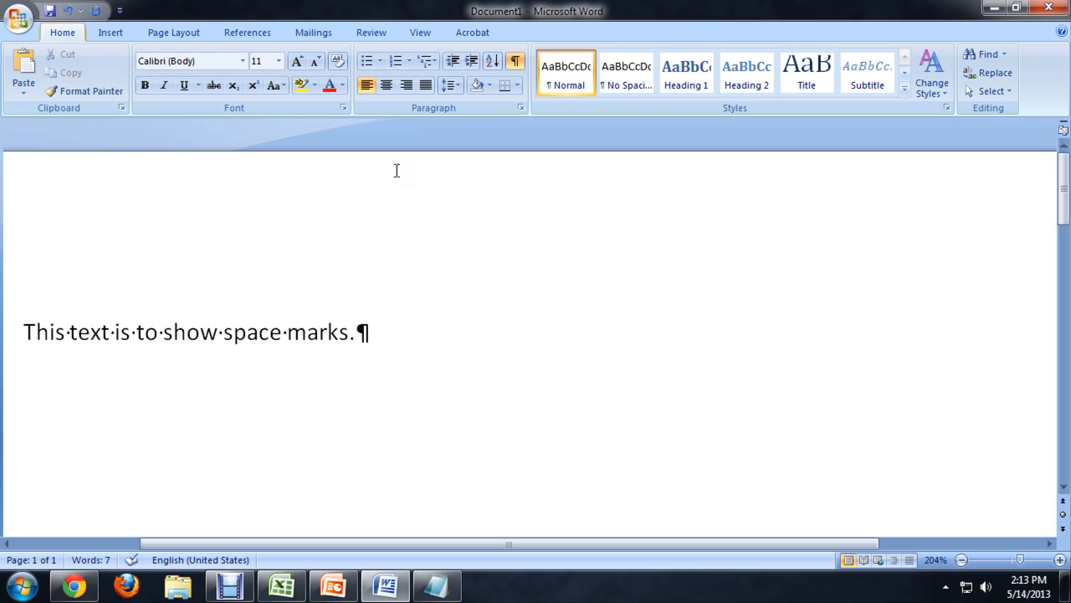
{"action": "mouse_move", "coordinate": [516, 60]}
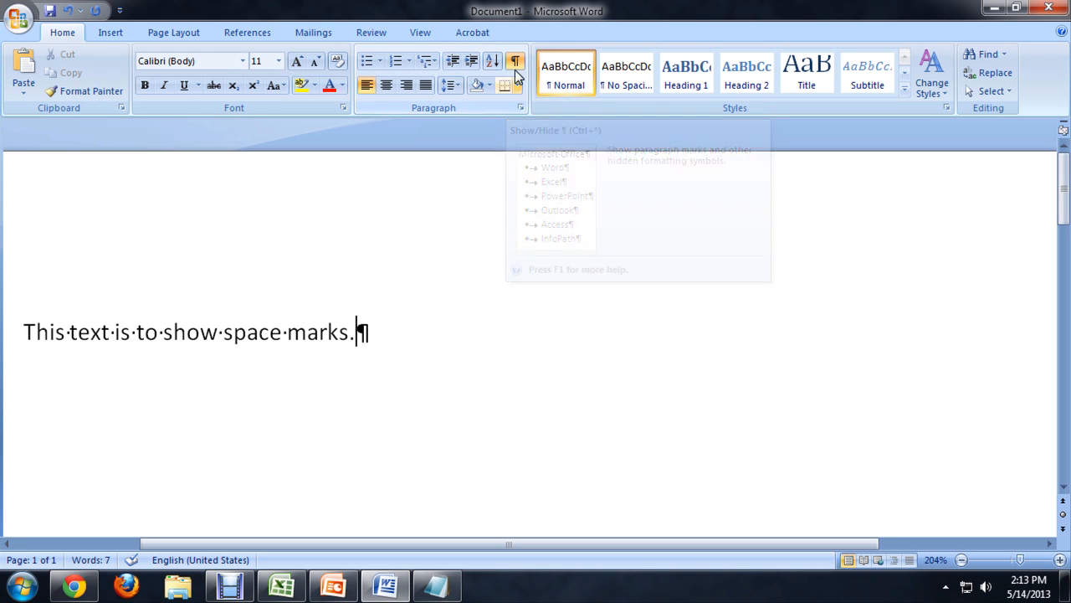
Step: Turn off Show/Hide ¶ so the sentence shows without space dots or pilcrow marks
{"action": "left_click", "coordinate": [515, 60]}
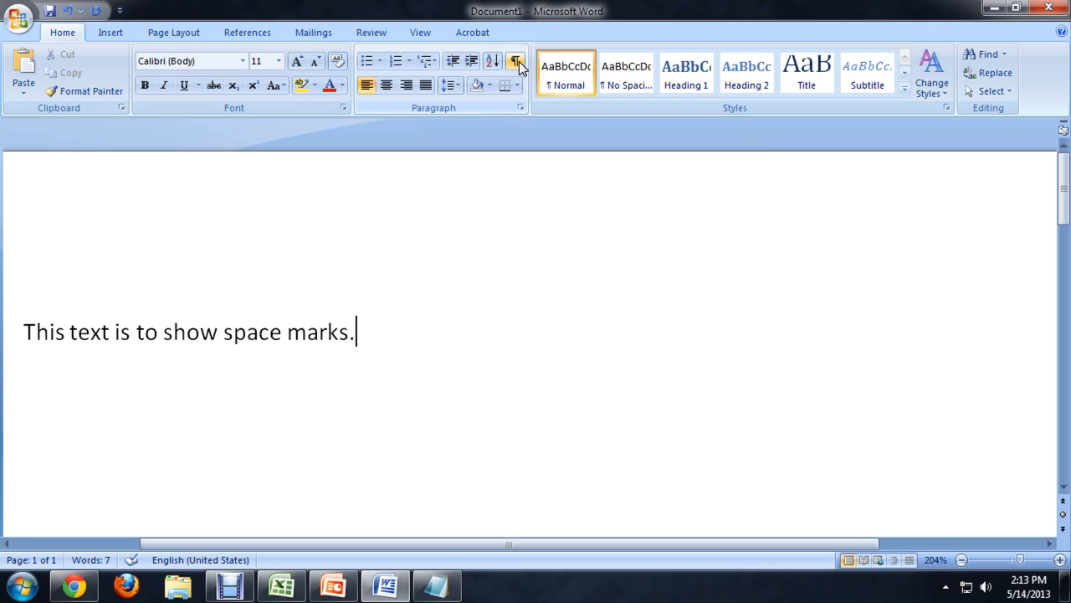
{"action": "left_click", "coordinate": [516, 62]}
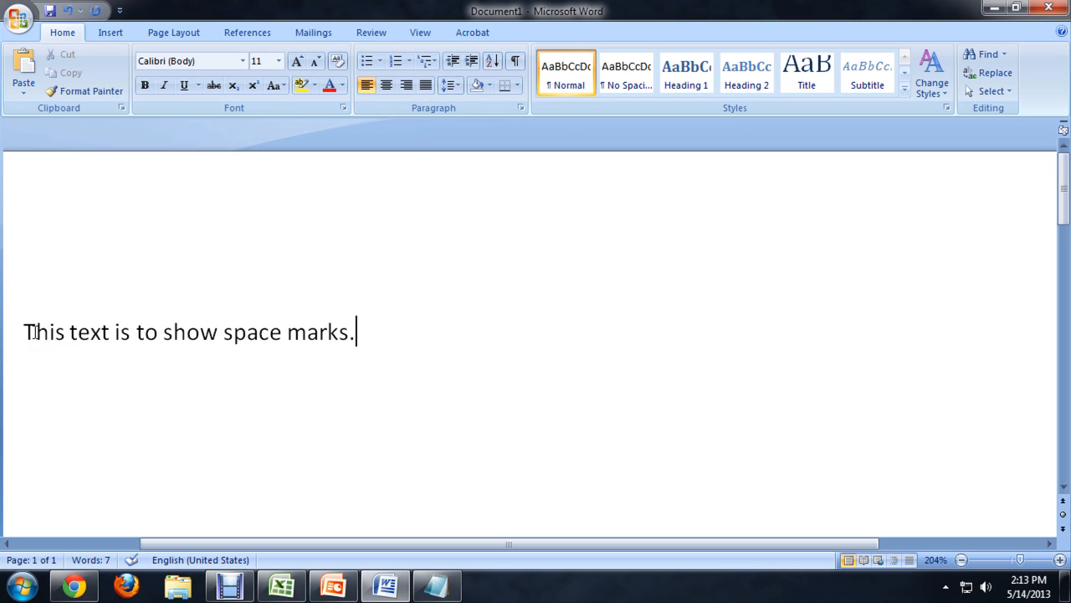
{"action": "mouse_move", "coordinate": [370, 331]}
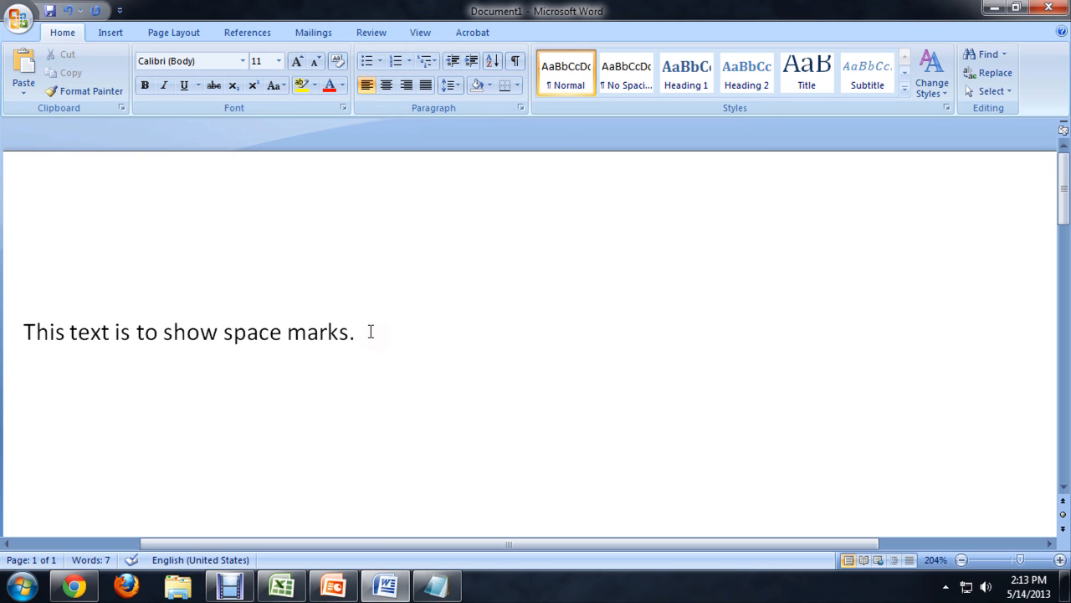